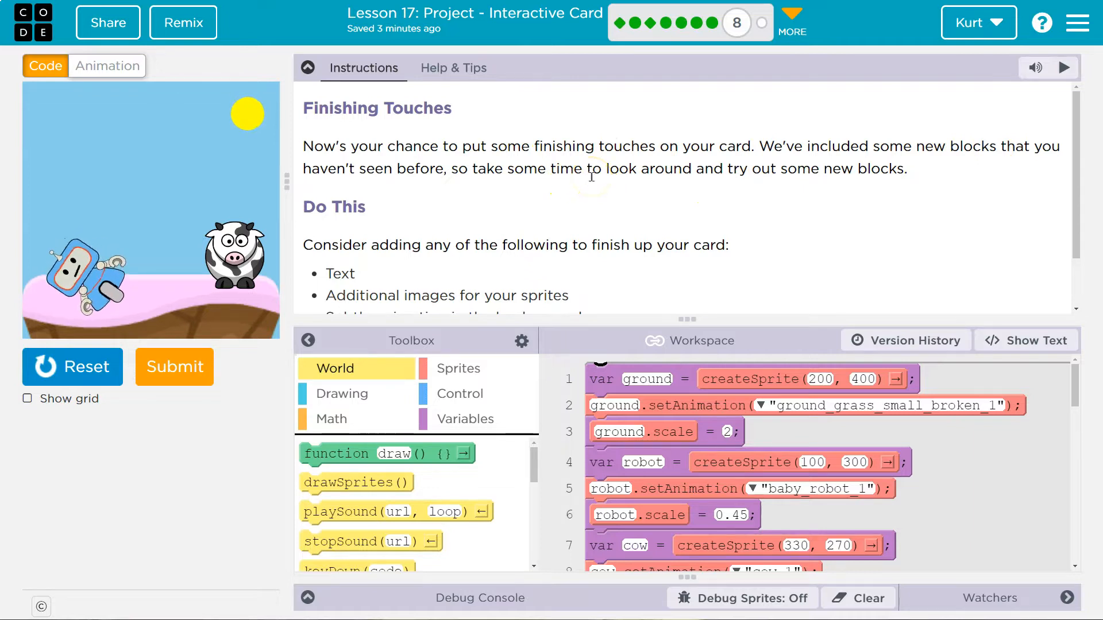
Collapse the lesson instructions and show the Drawing blocks beside the card's code
scroll(down, 3)
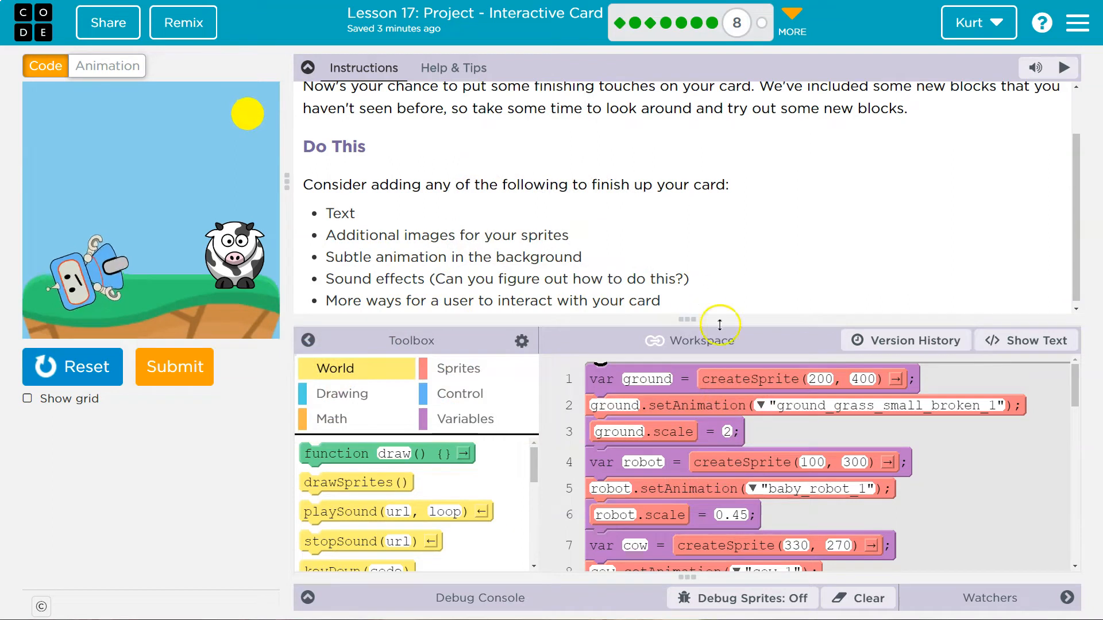
click(307, 68)
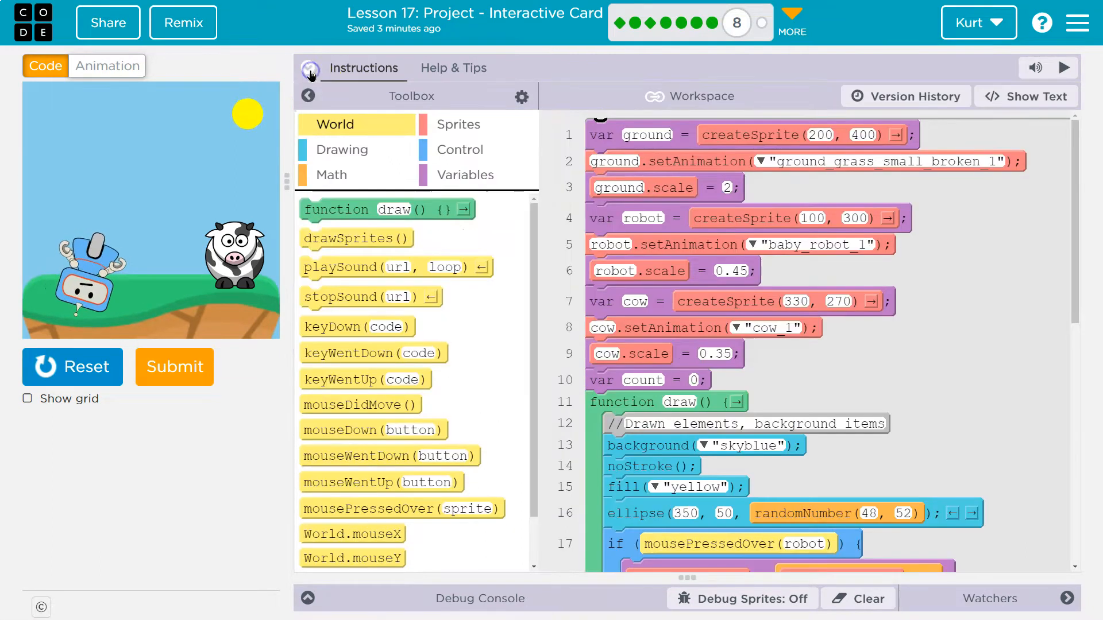
scroll(down, 3)
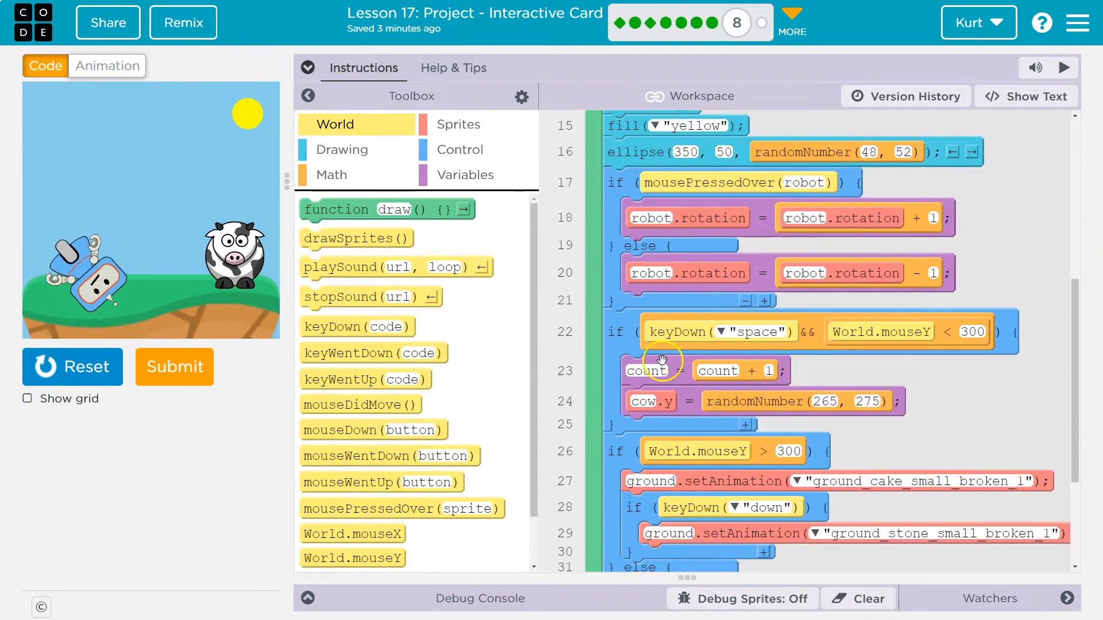
scroll(down, 3)
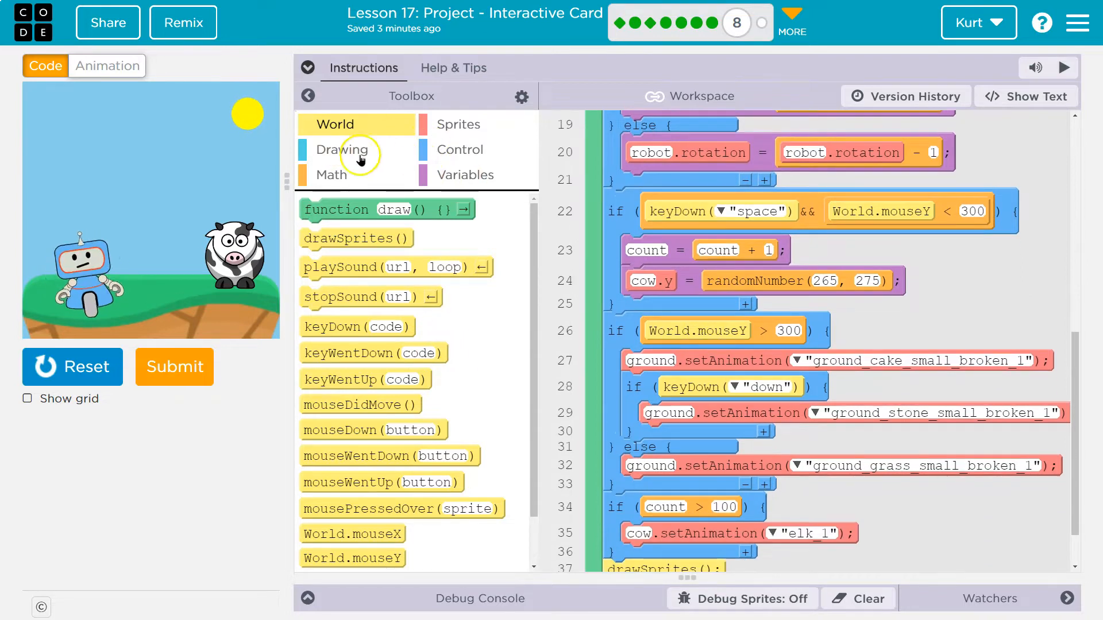
click(343, 149)
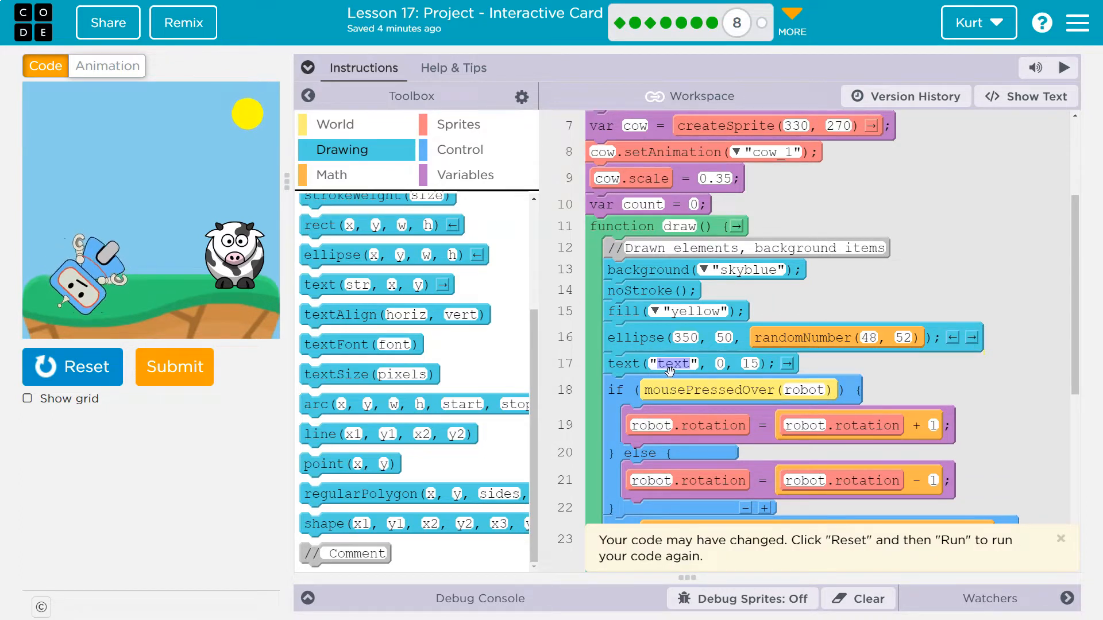
Enter the joke string 'Why did the computer cross the road?' into the text block
text(Why did the computer cross)
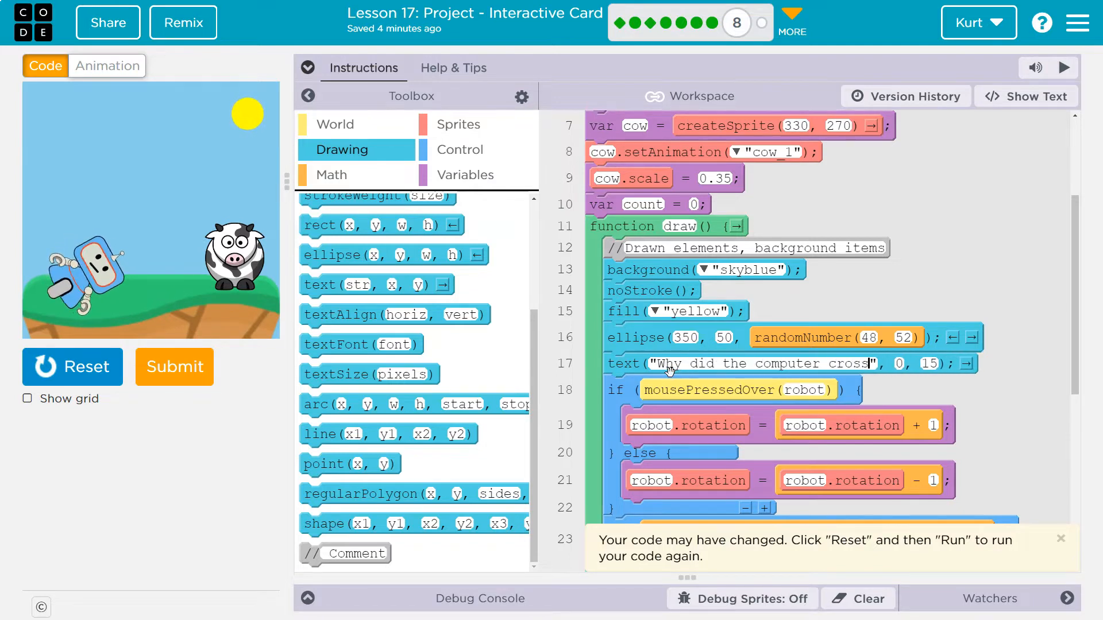
text(the road?)
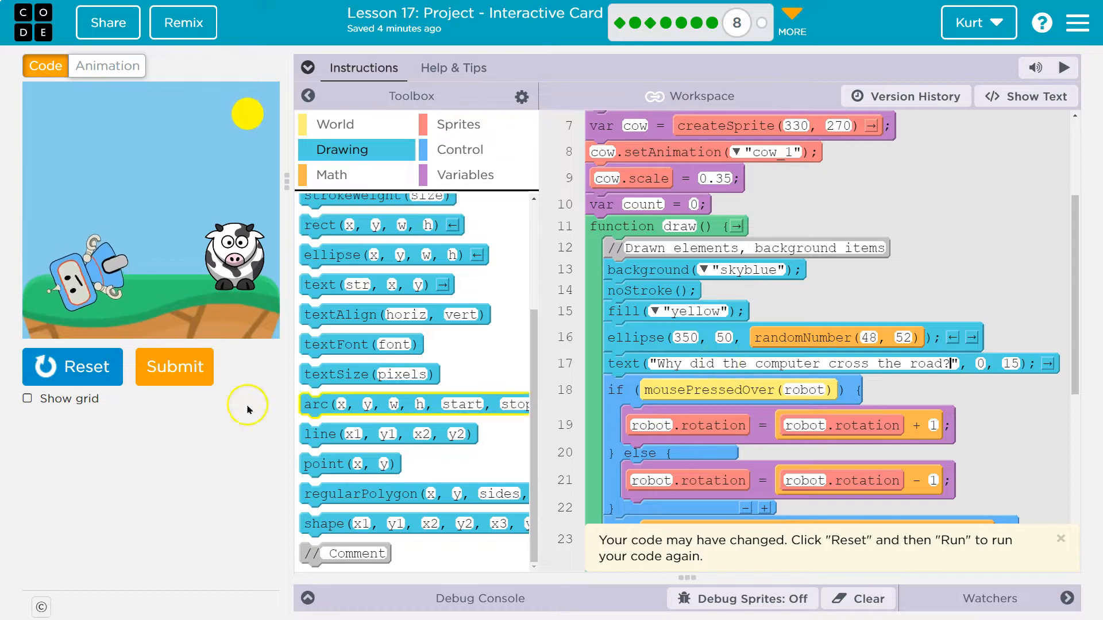
mouse_move(151, 188)
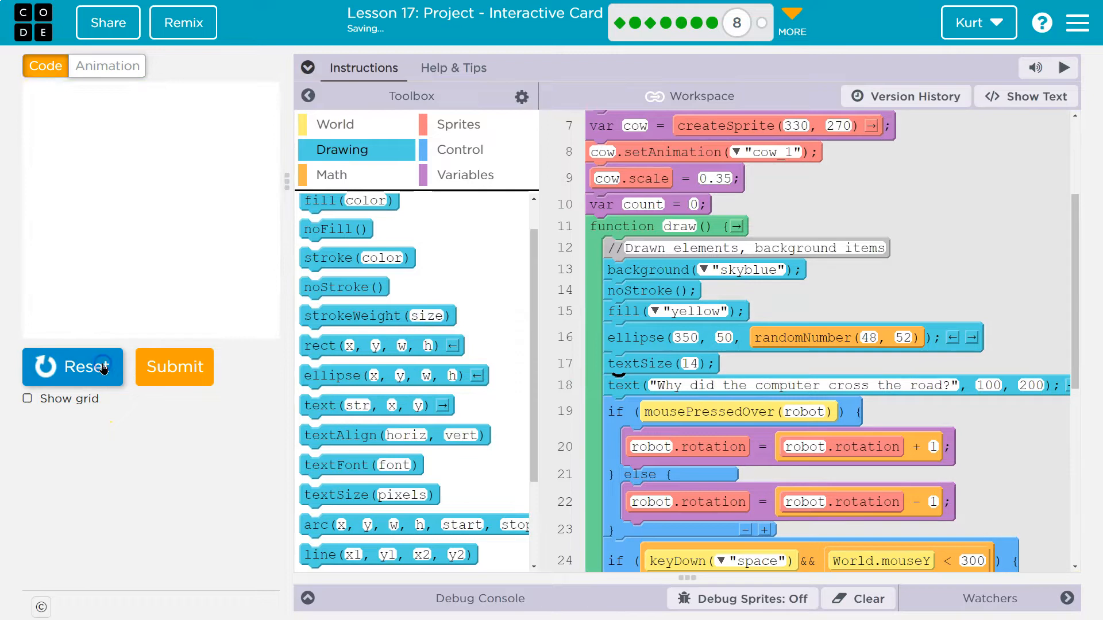
Preview the card and reposition the black joke text to 80, 150 so it fits
click(73, 367)
text(150)
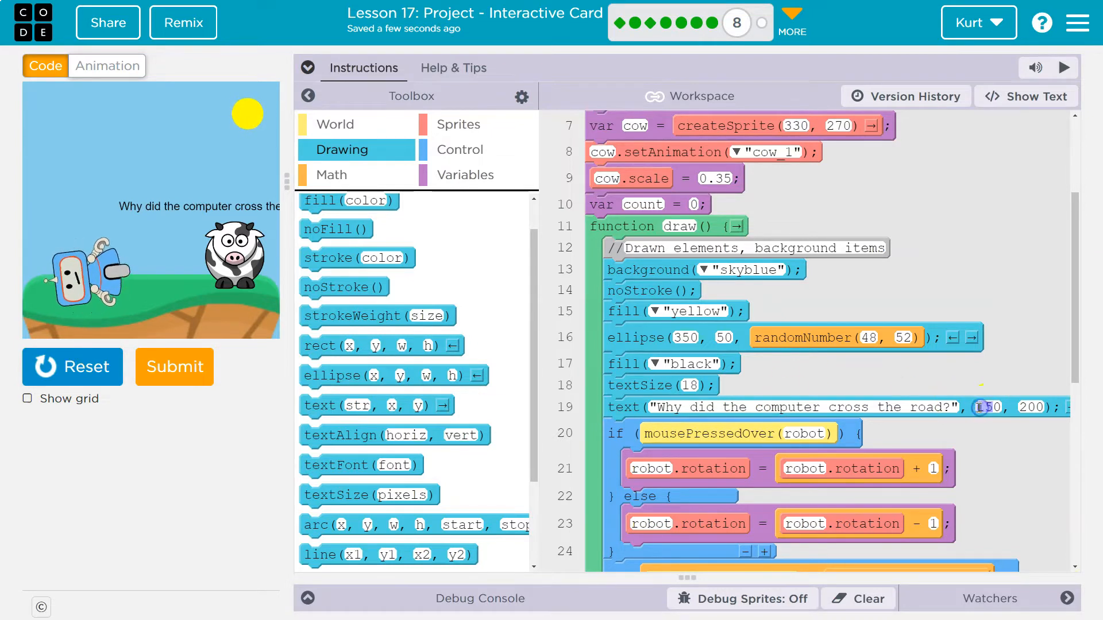
text(1000)
click(1033, 407)
text(150)
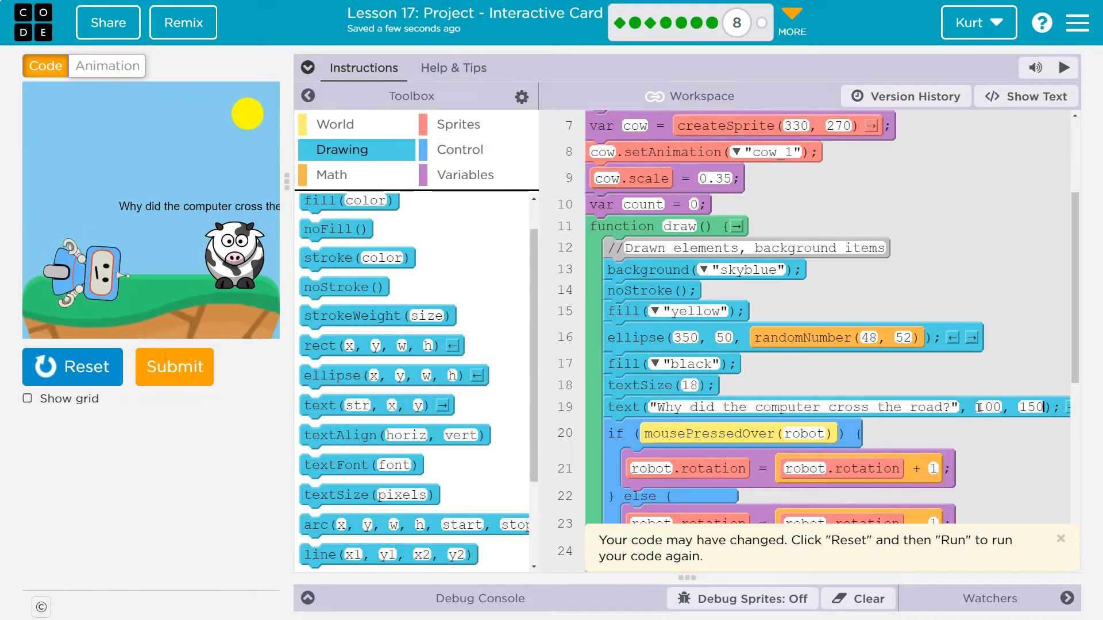
click(72, 366)
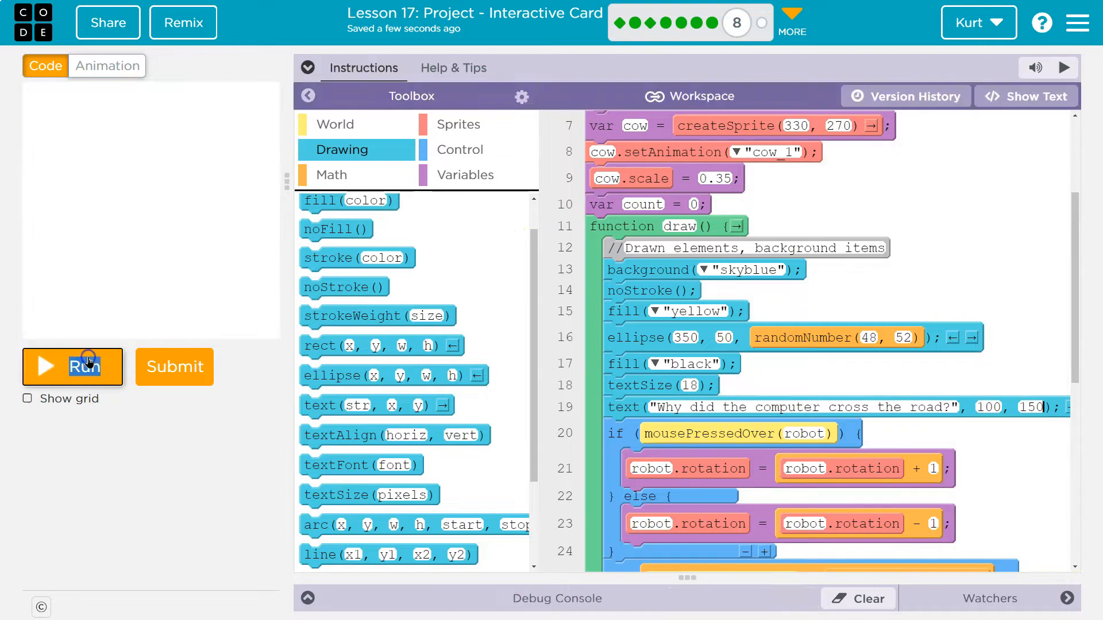
click(71, 367)
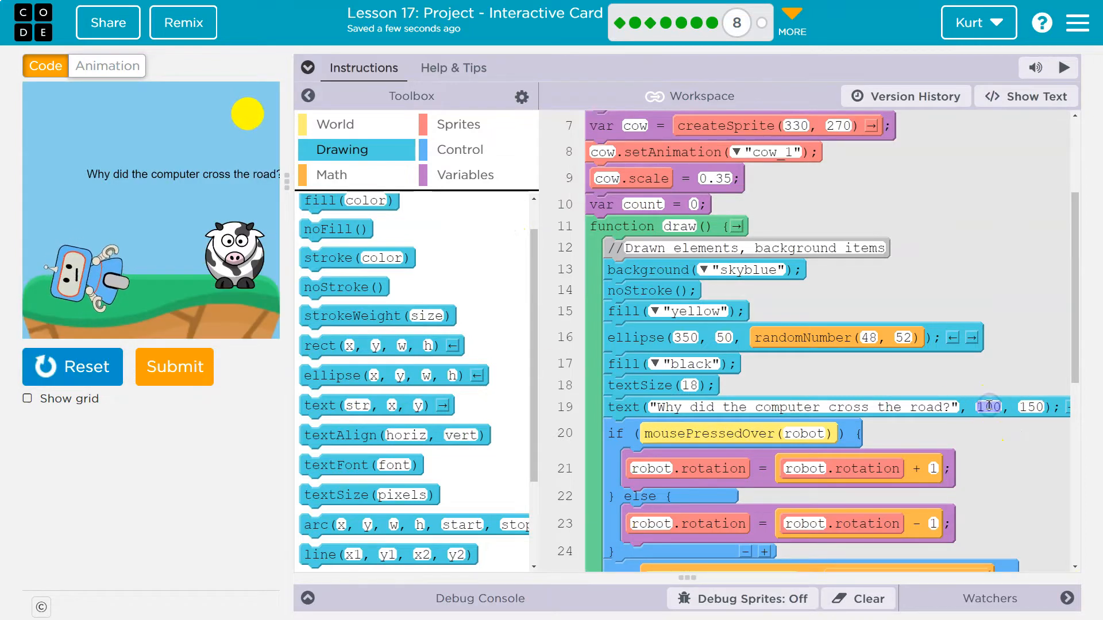
click(988, 406)
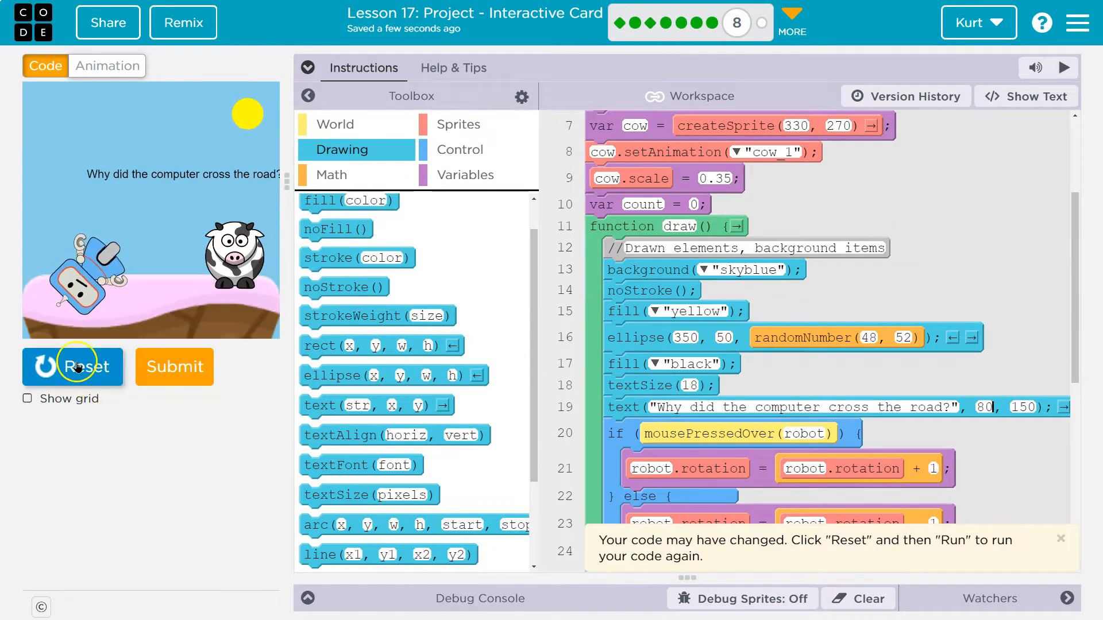
click(73, 366)
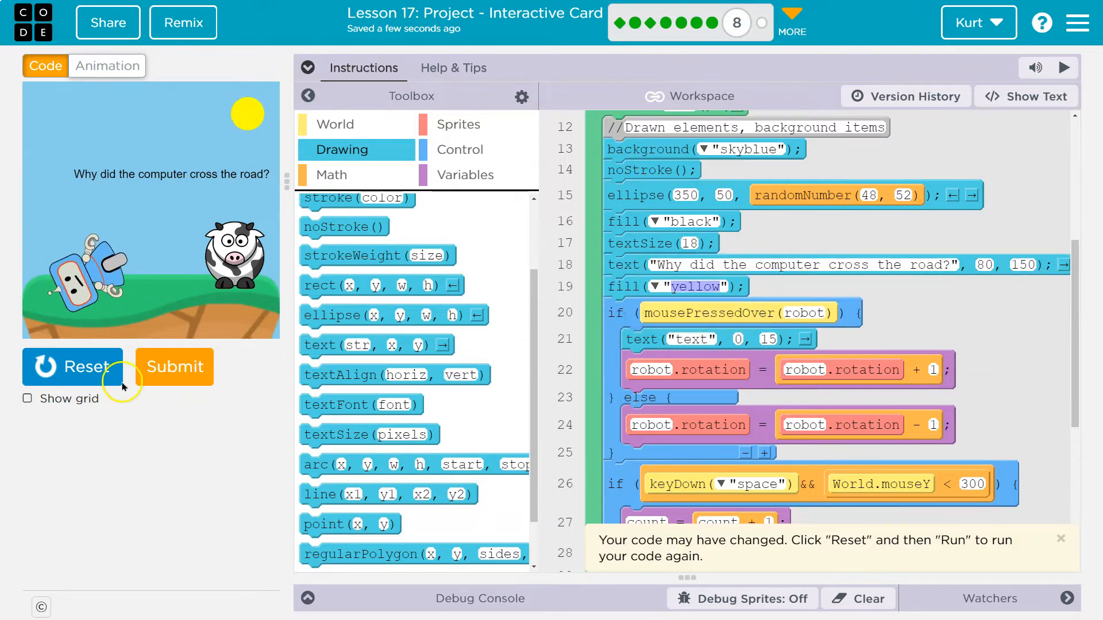
Draw 'To get a byte to eat!' at 10, 200 in the click branch and test on the robot
click(72, 366)
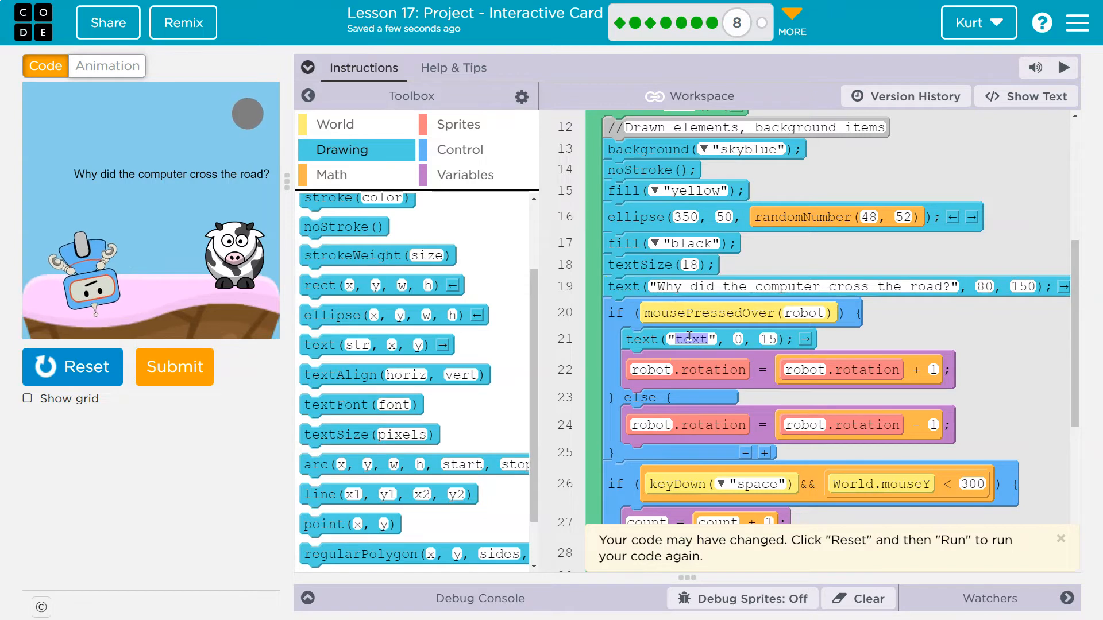
text(To get a byte to eat!)
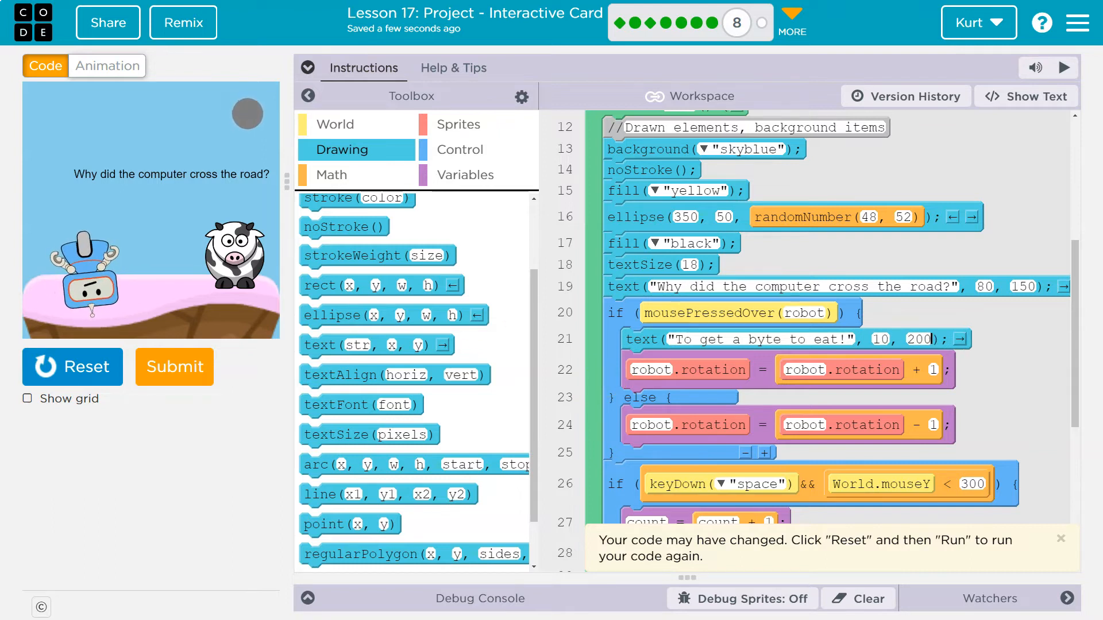
click(89, 275)
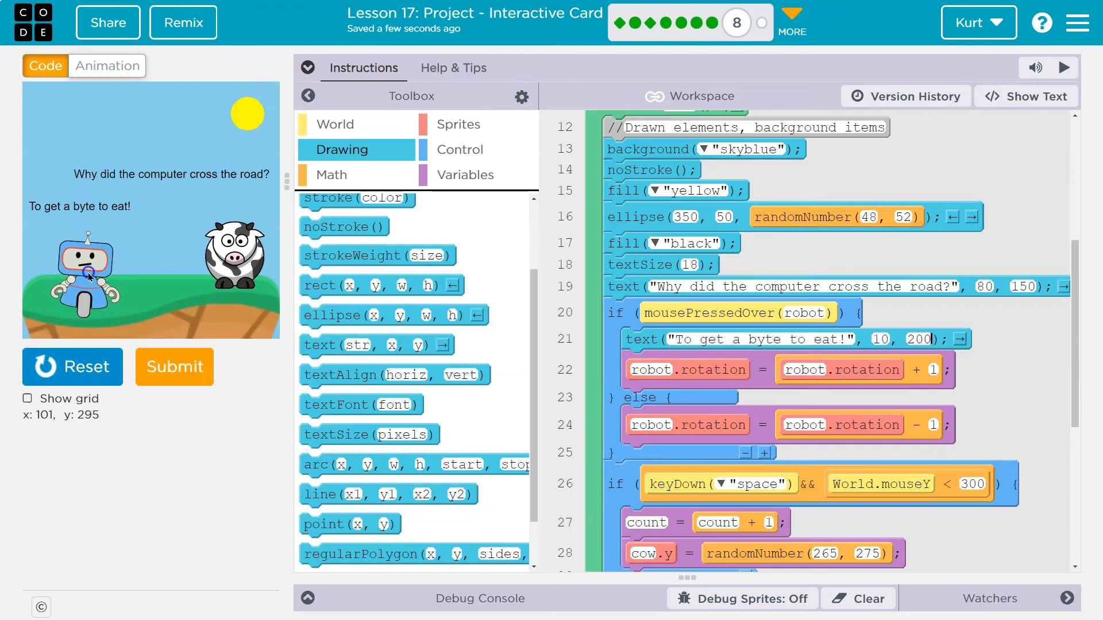
click(83, 275)
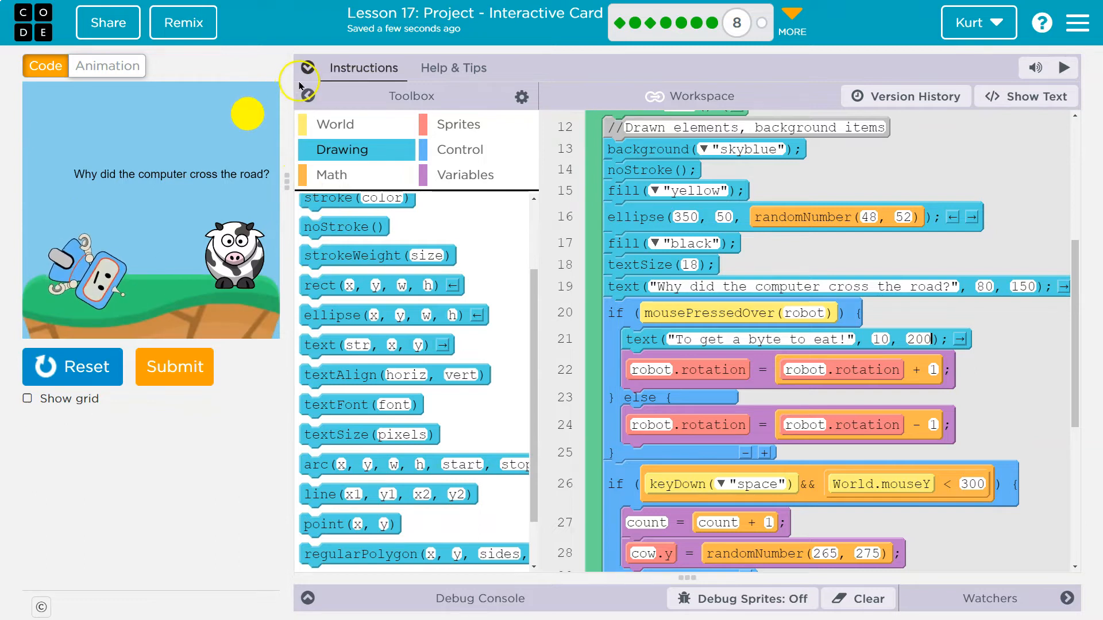
Expand the Instructions panel to read the Do This list, then collapse it
click(308, 68)
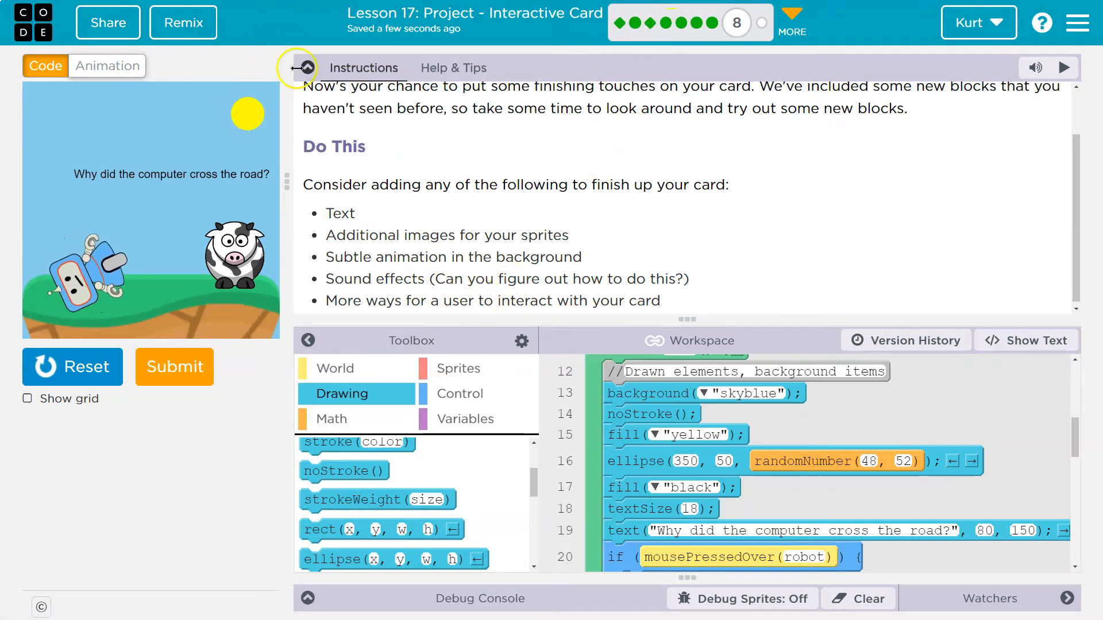
click(305, 68)
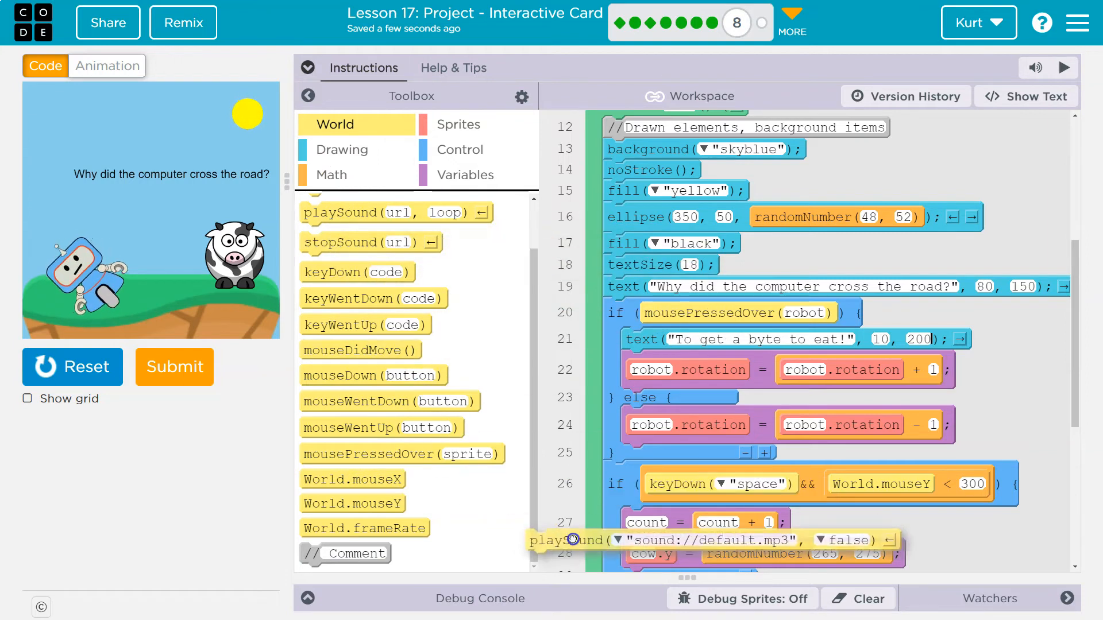
Drop playSound into the mousePressedOver(robot) block and open the sound library
scroll(down, 3)
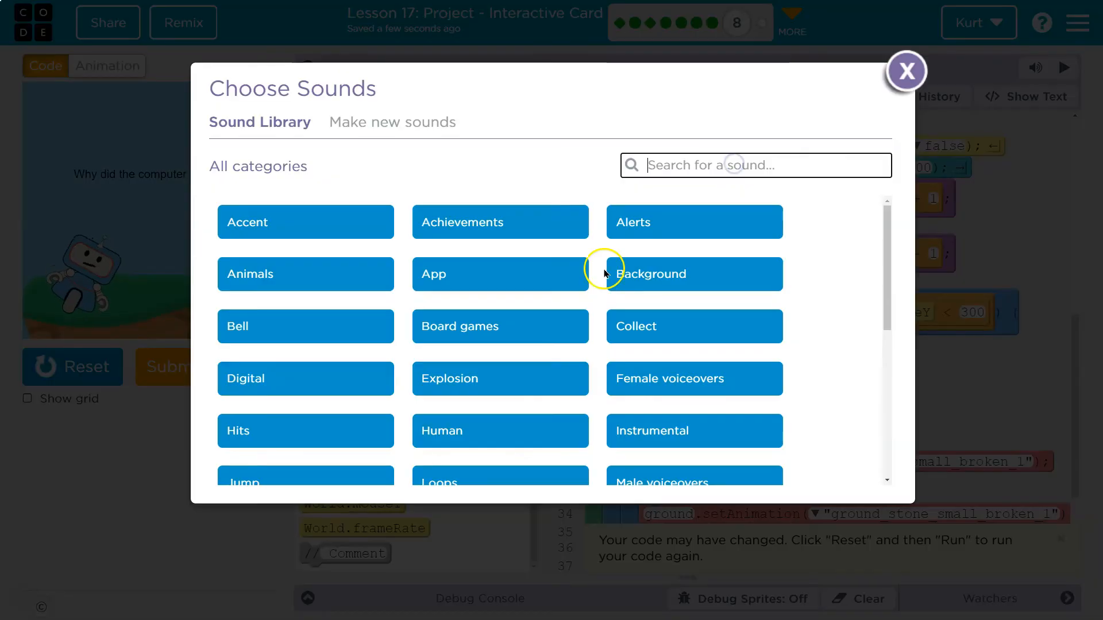
mouse_move(488, 308)
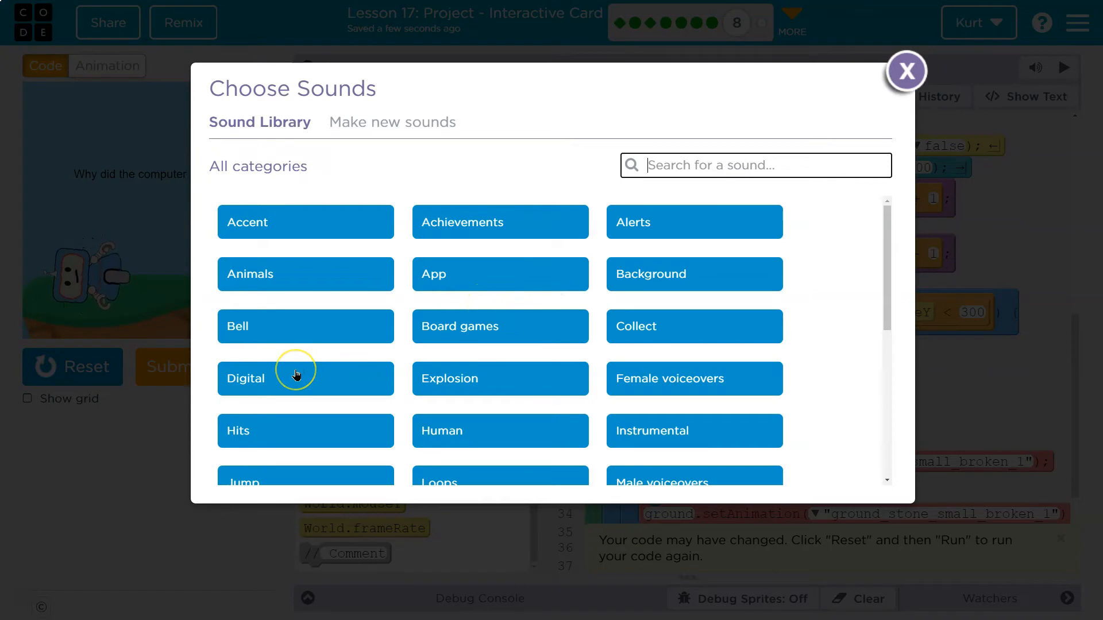
Choose startup.mp3 from the Digital sound category for the playSound block
click(305, 379)
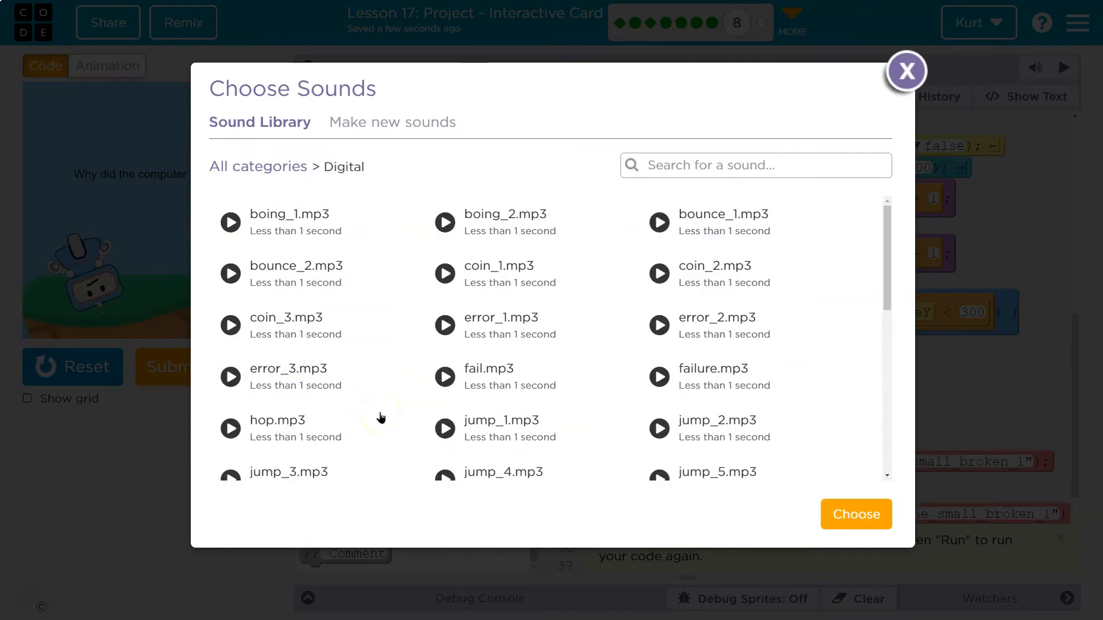
scroll(down, 3)
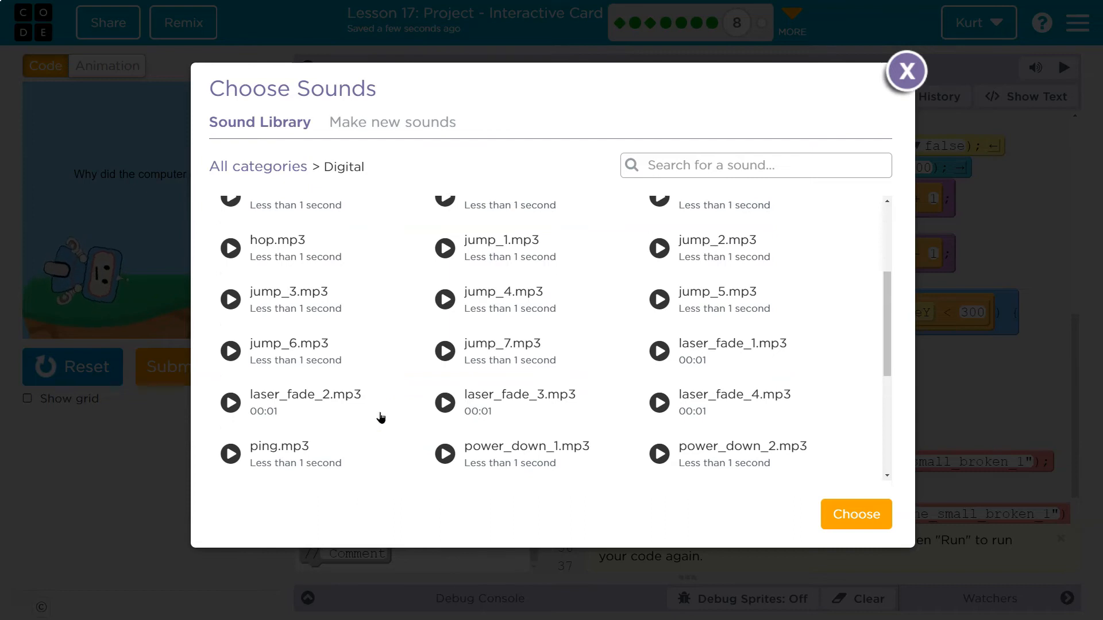
scroll(down, 3)
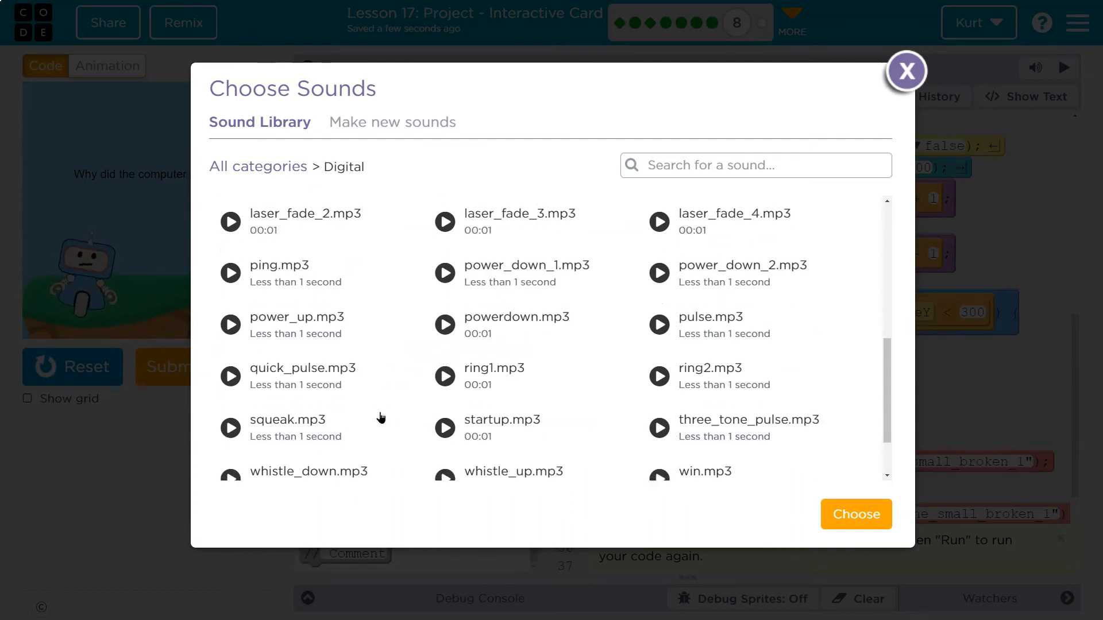
click(502, 420)
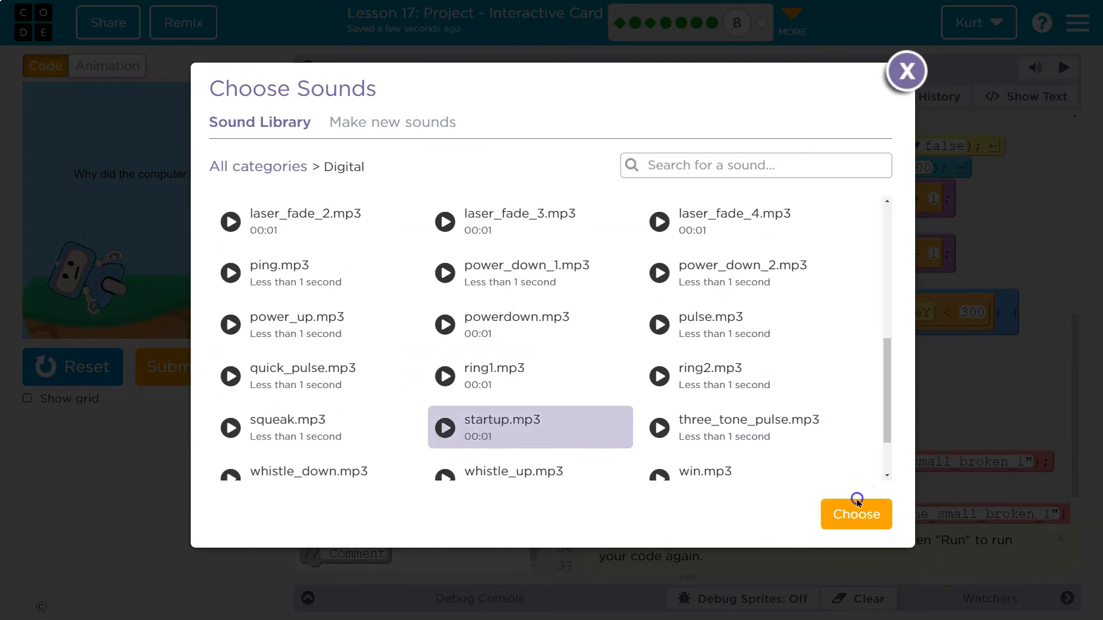
click(856, 514)
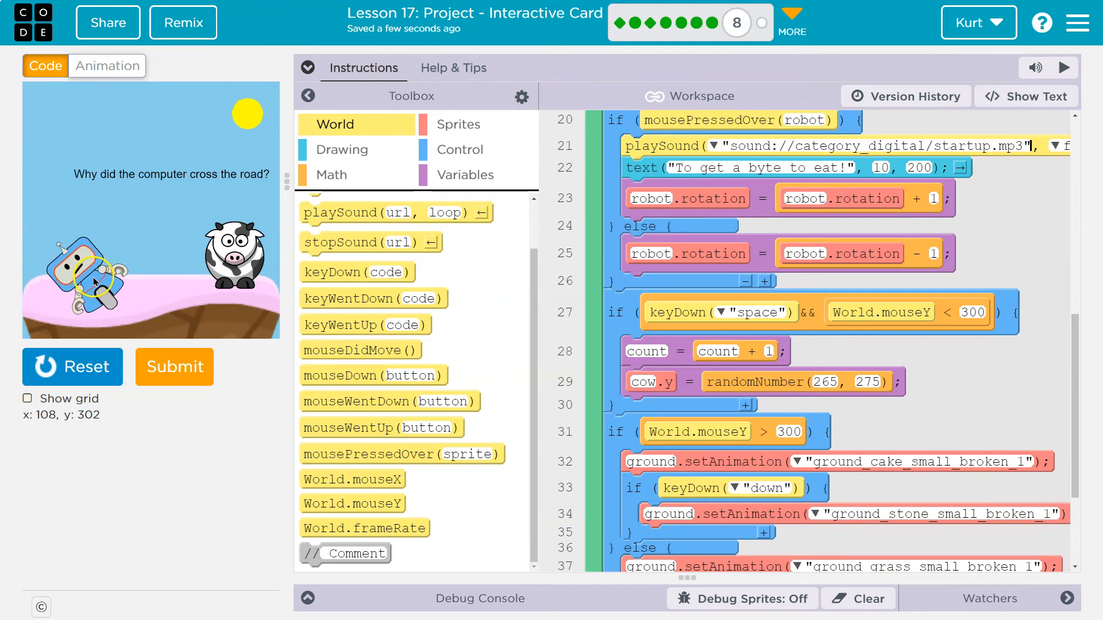
Click the robot to hear startup.mp3, then collapse the Toolbox
click(72, 367)
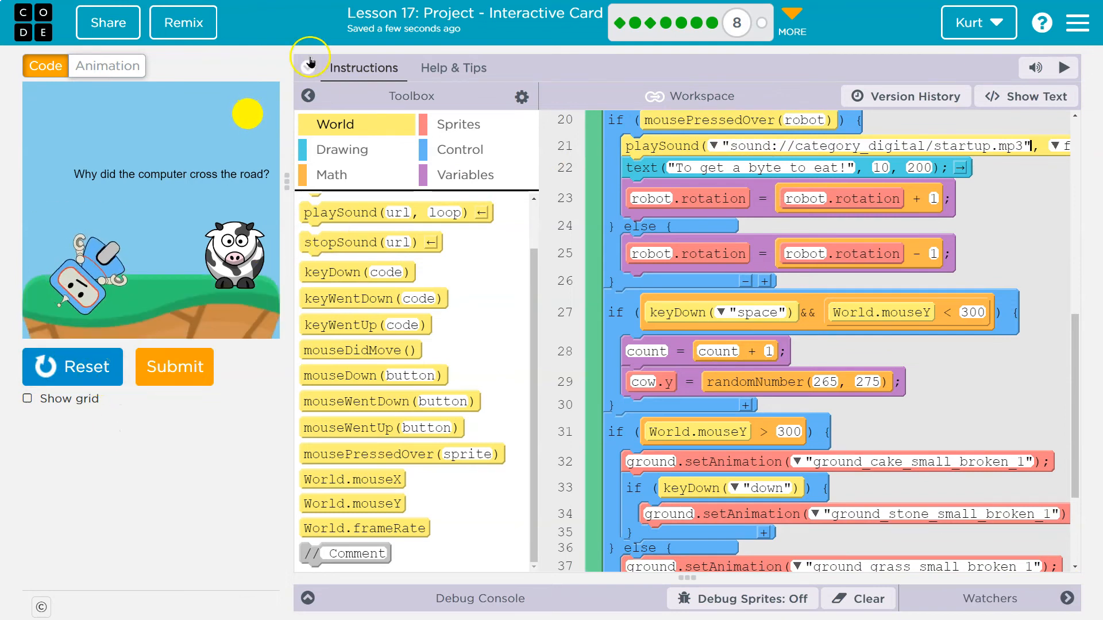
click(307, 57)
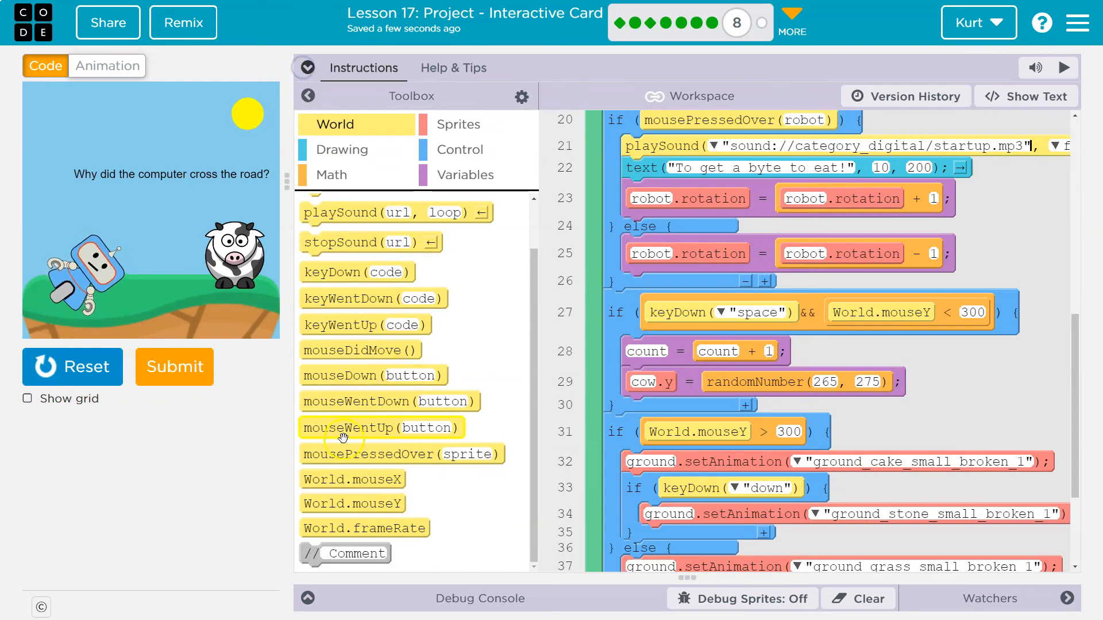
click(166, 312)
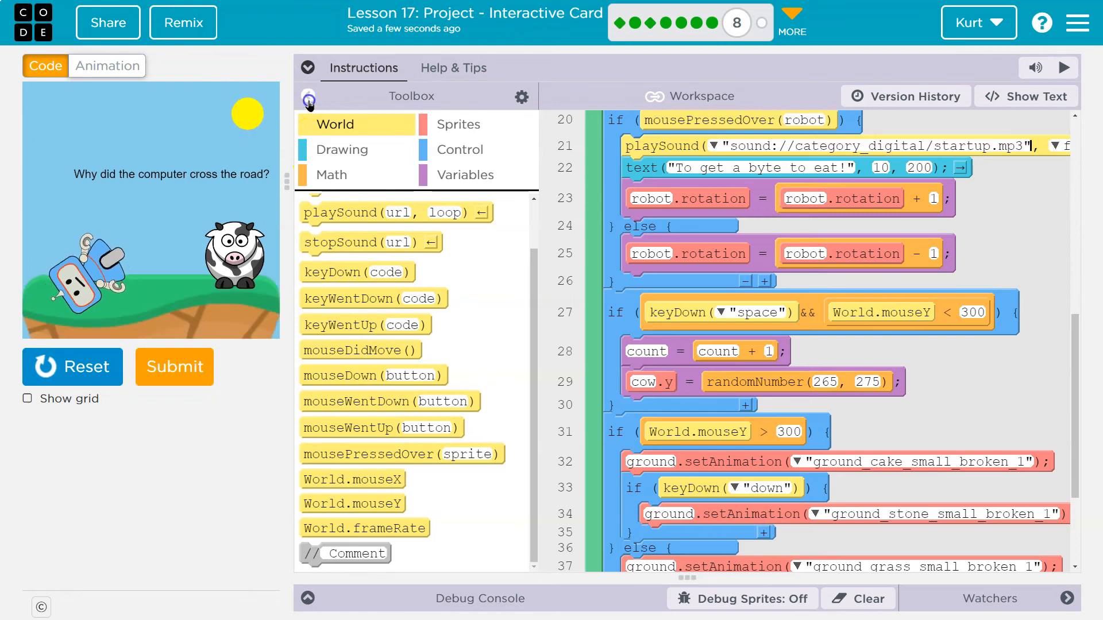
click(308, 96)
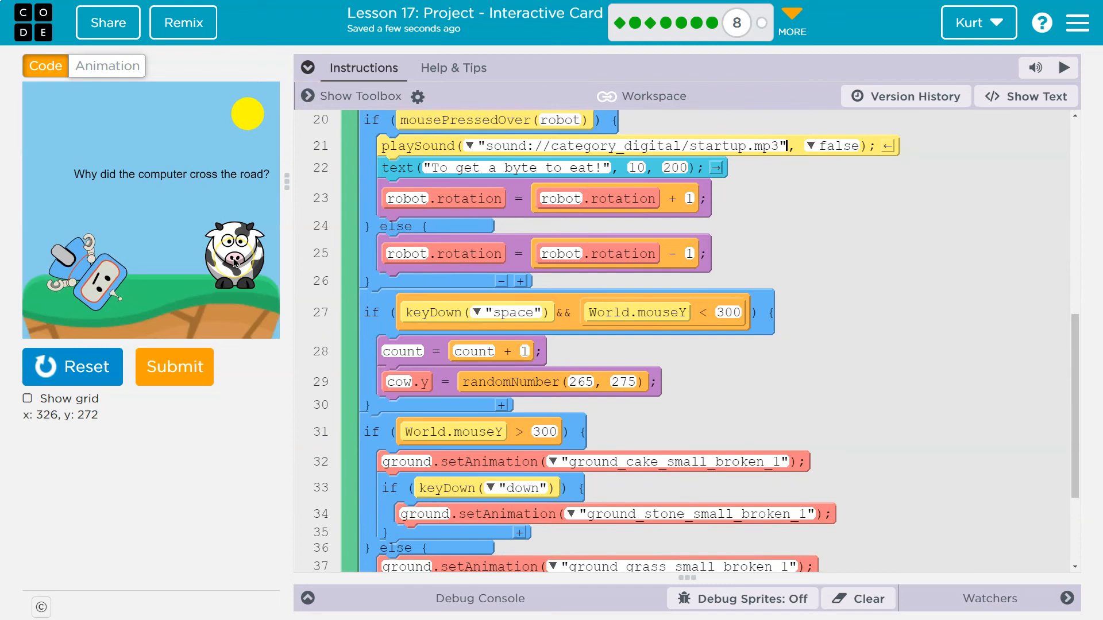
mouse_move(163, 152)
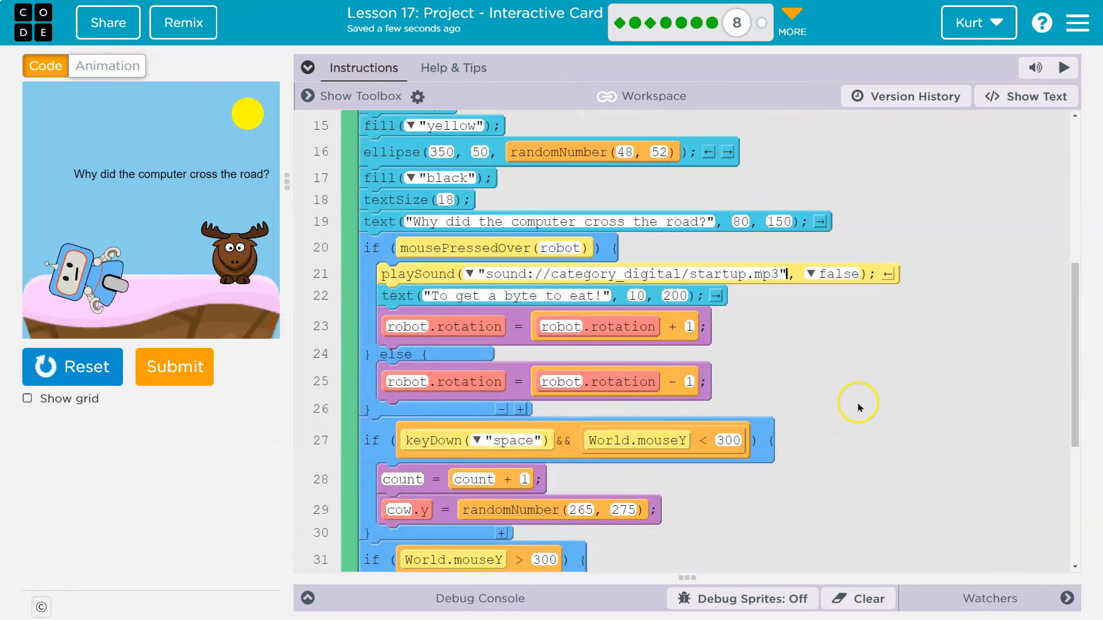
scroll(down, 3)
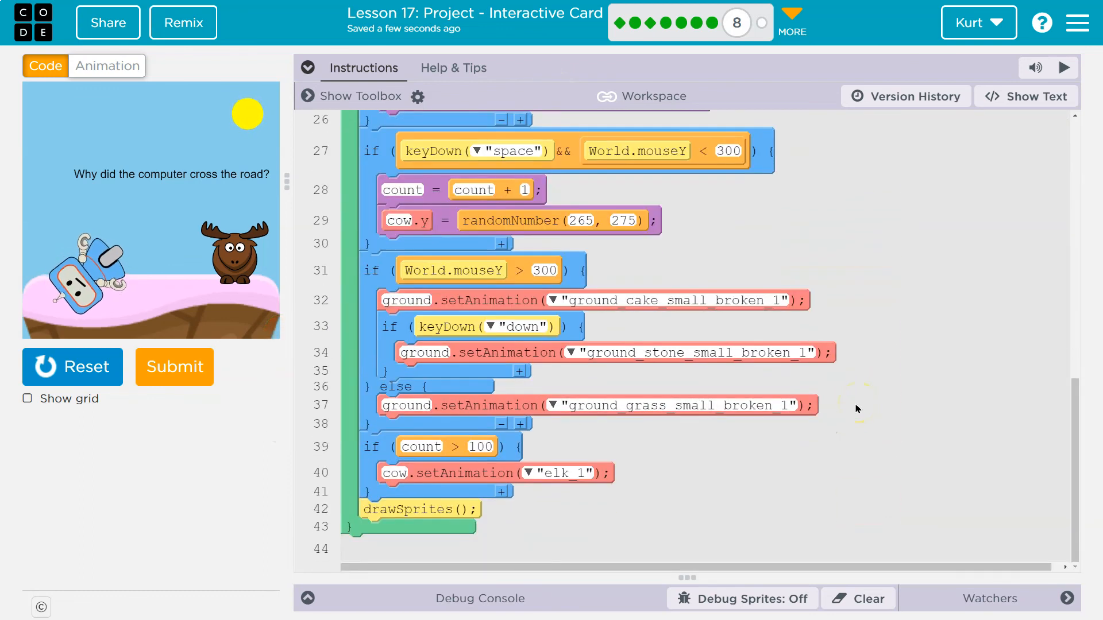